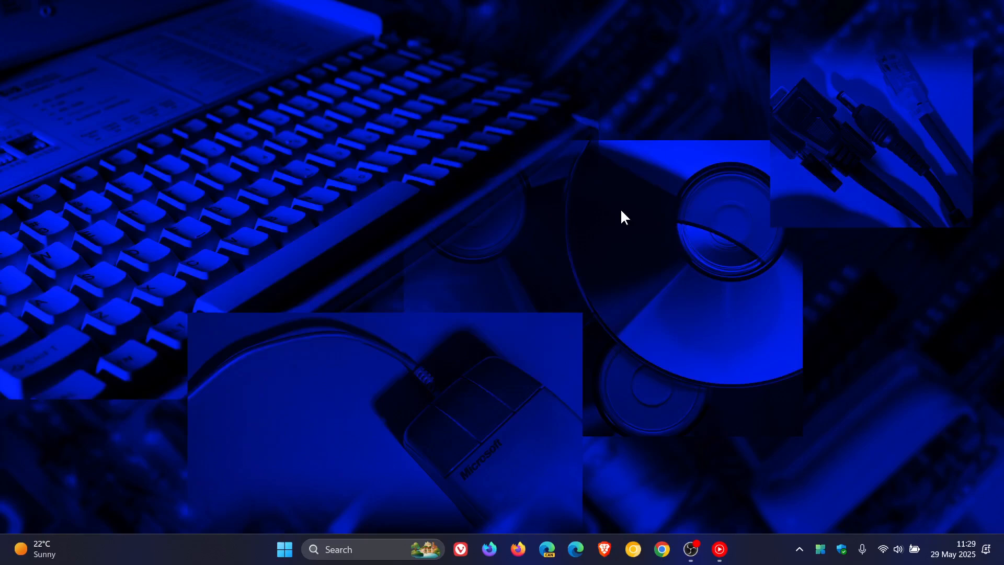
pyautogui.moveTo(584, 307)
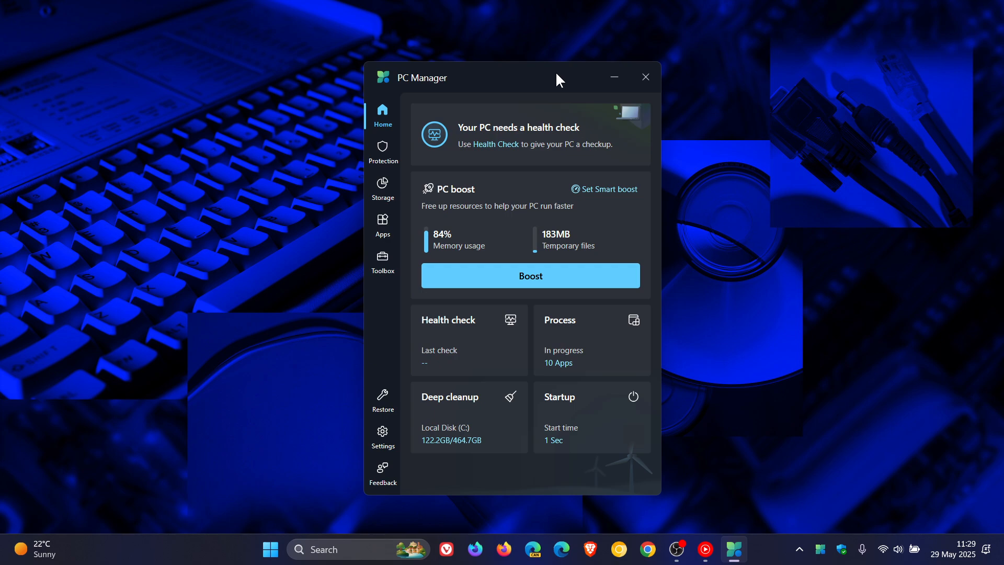
pyautogui.moveTo(565, 83)
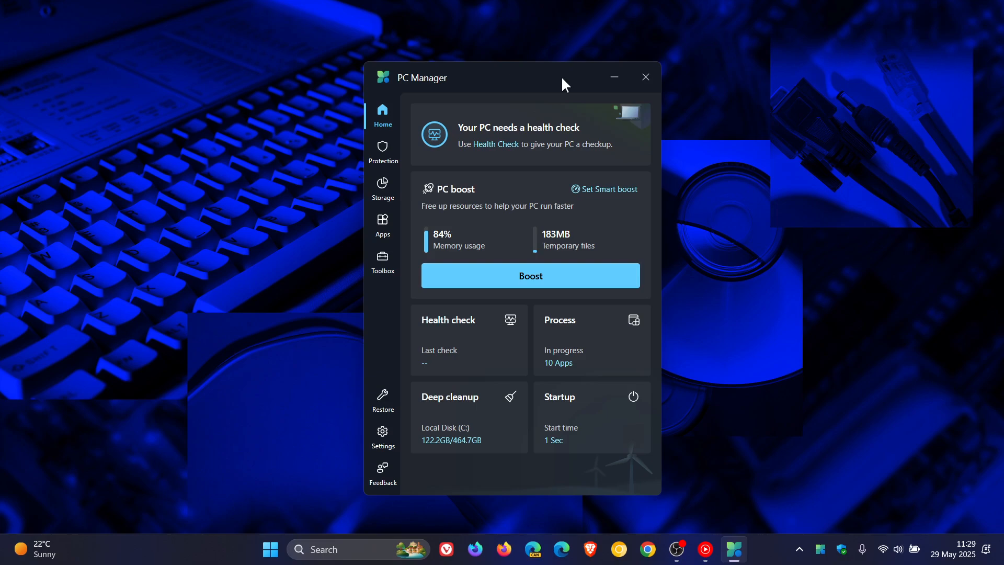
# Show Settings with General settings collapsed, revealing preview enrollment and version 3.17.2.0.
pyautogui.click(382, 437)
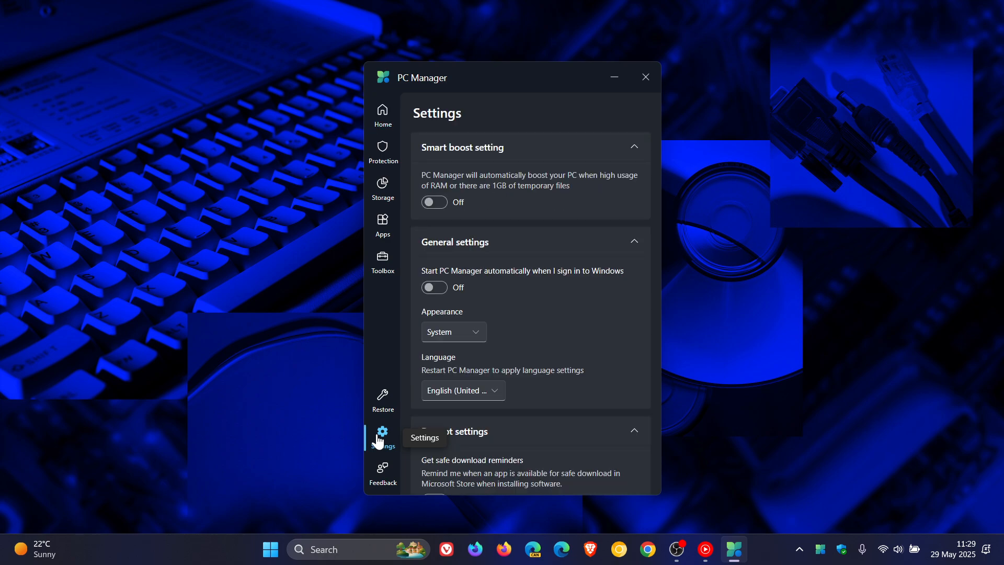
pyautogui.click(634, 241)
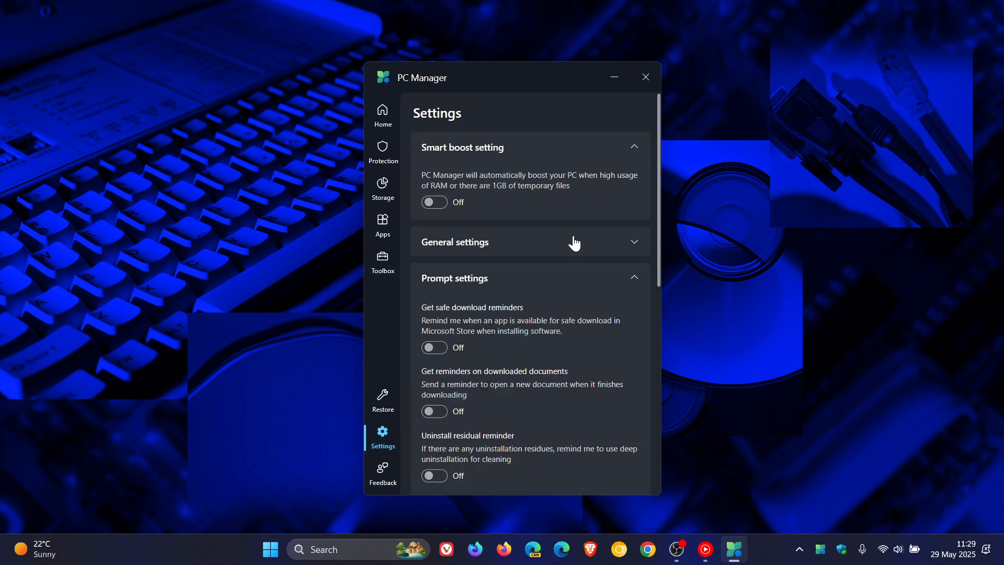
pyautogui.scroll(-3)
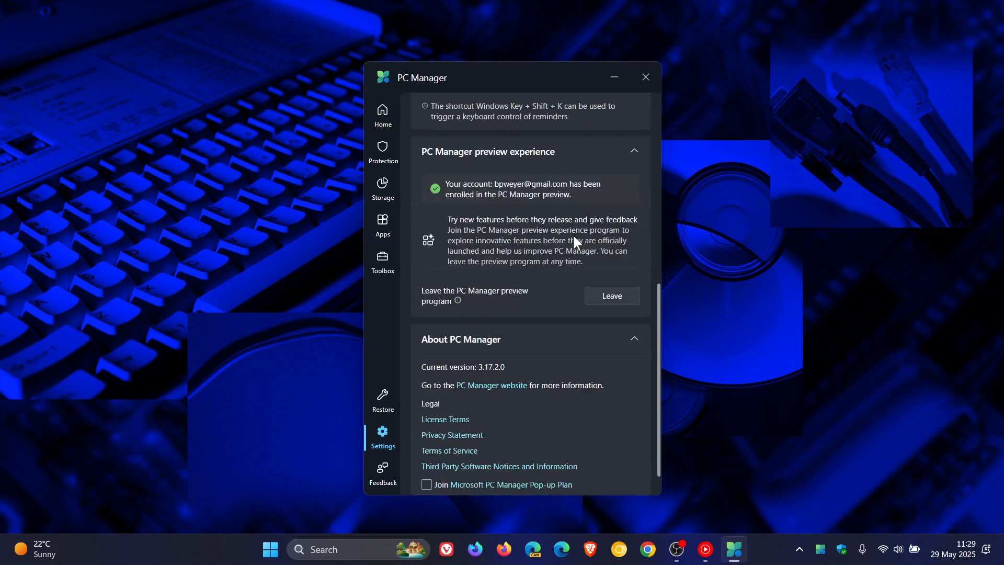
pyautogui.moveTo(489, 172)
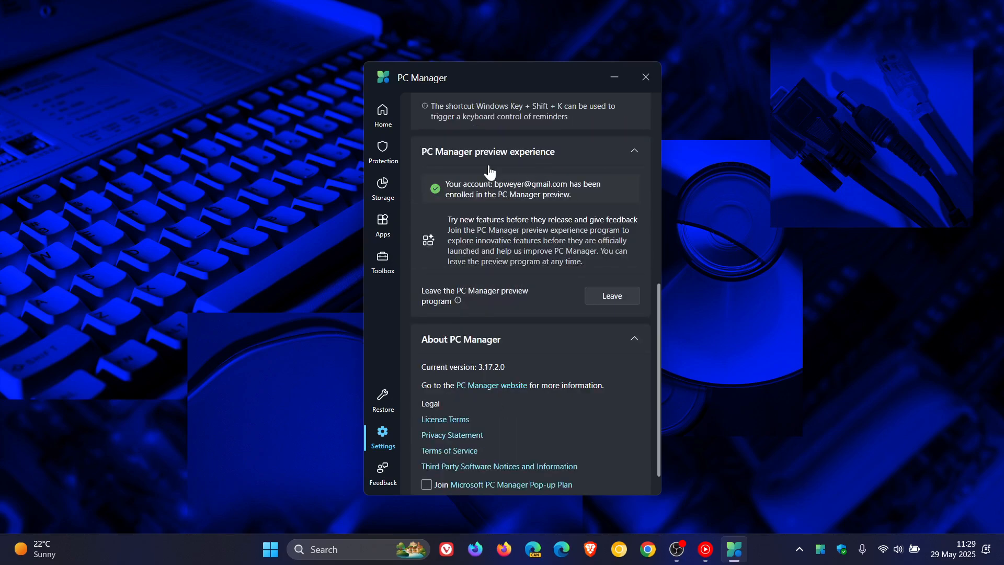
pyautogui.moveTo(553, 162)
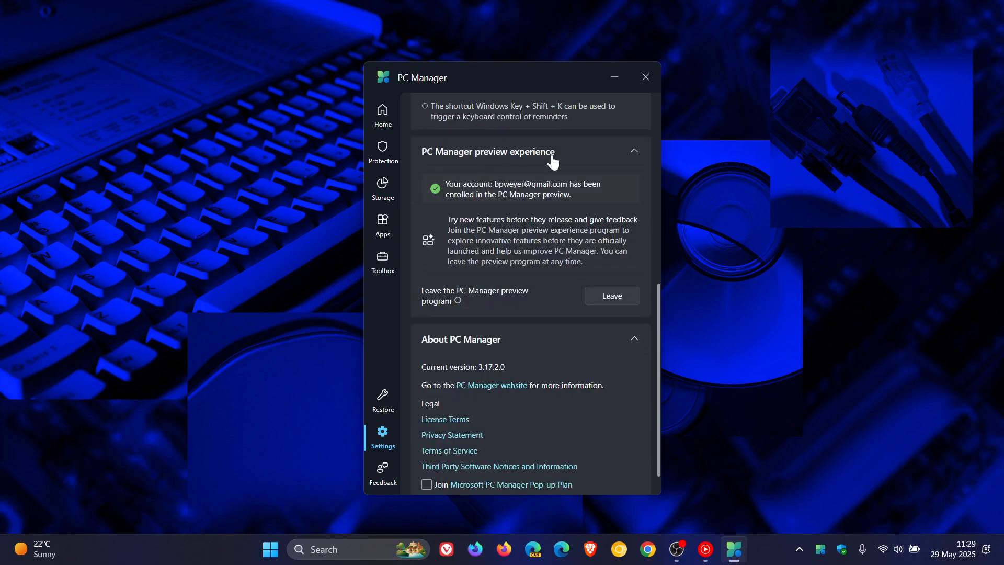
pyautogui.moveTo(458, 238)
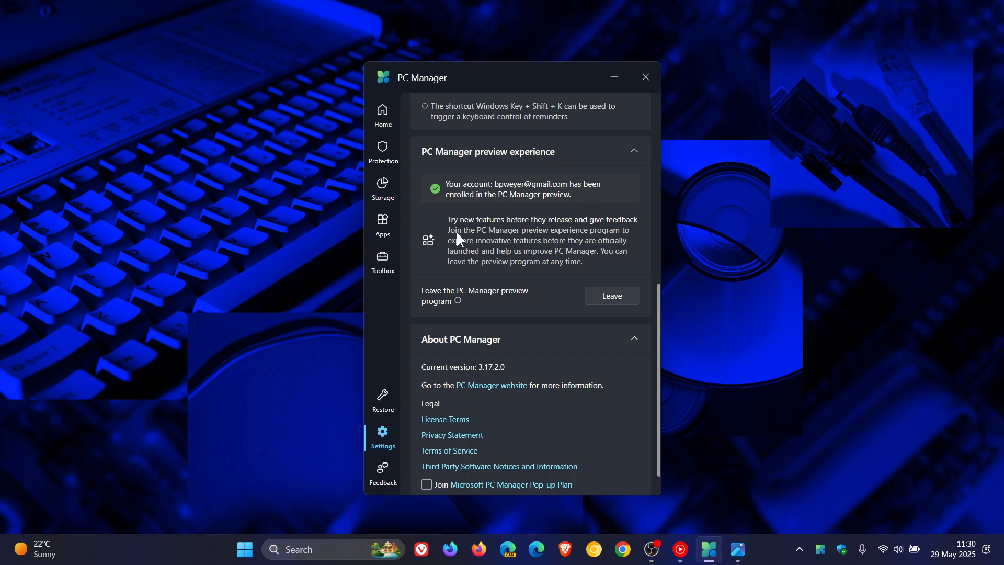
pyautogui.moveTo(639, 230)
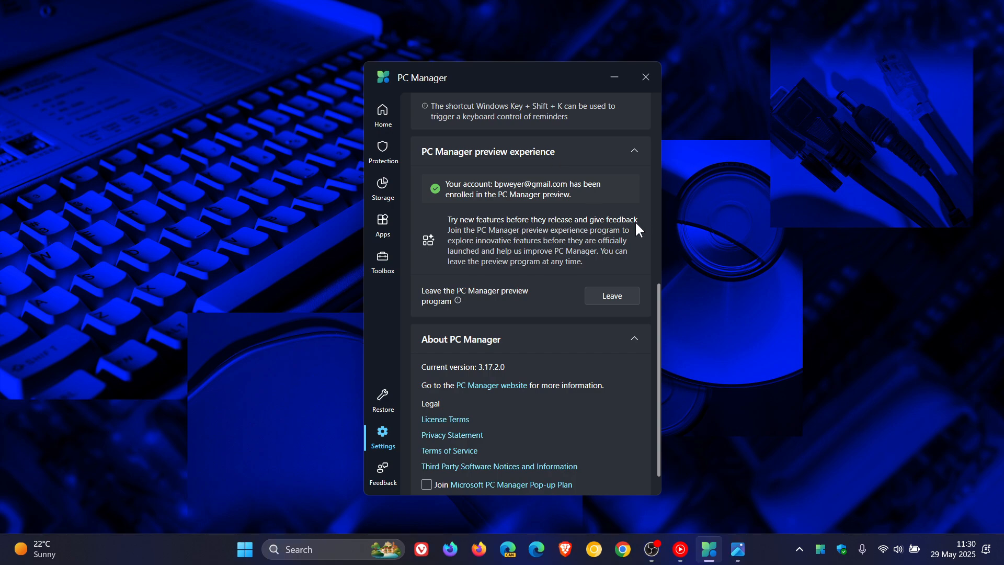
pyautogui.moveTo(537, 244)
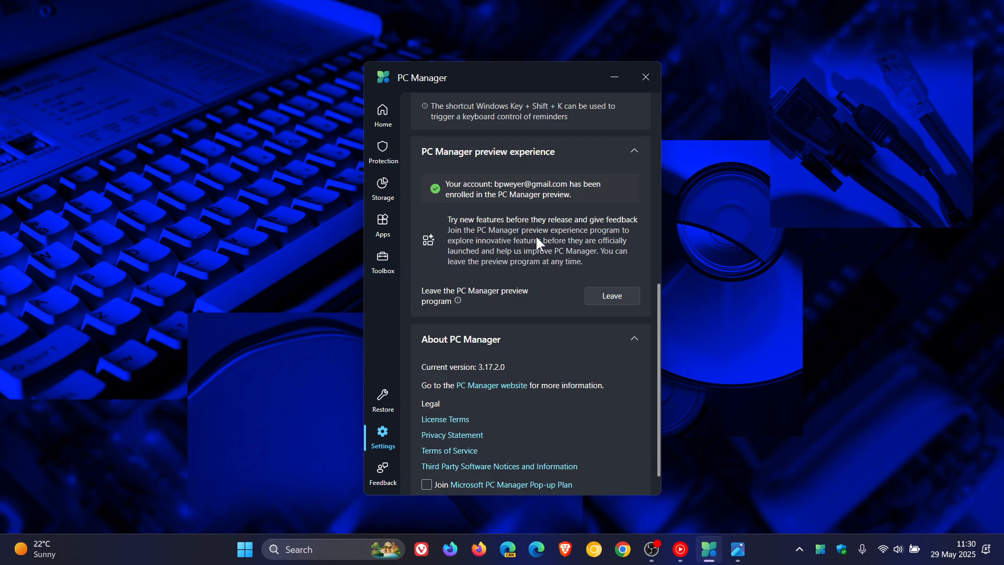
pyautogui.moveTo(456, 260)
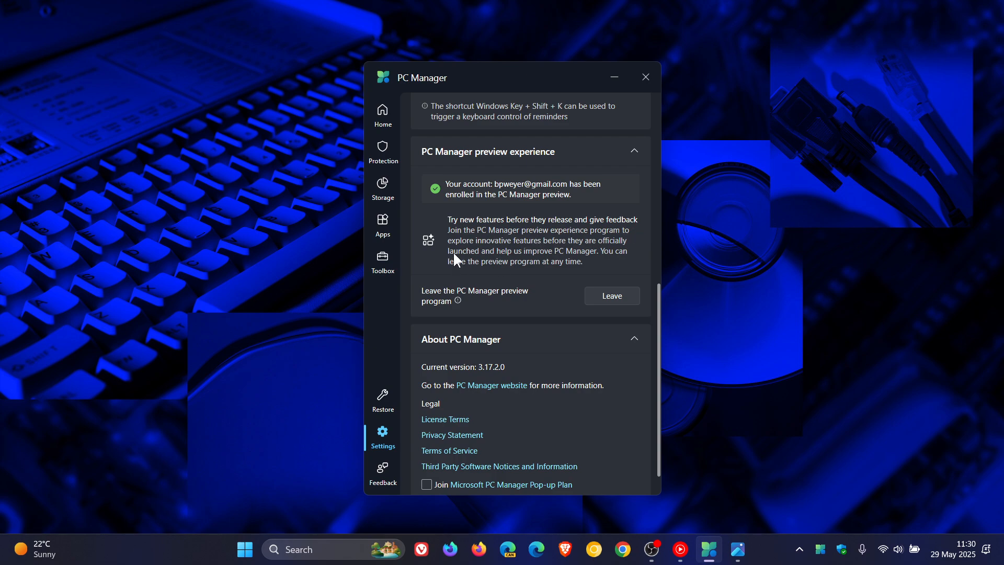
pyautogui.moveTo(635, 247)
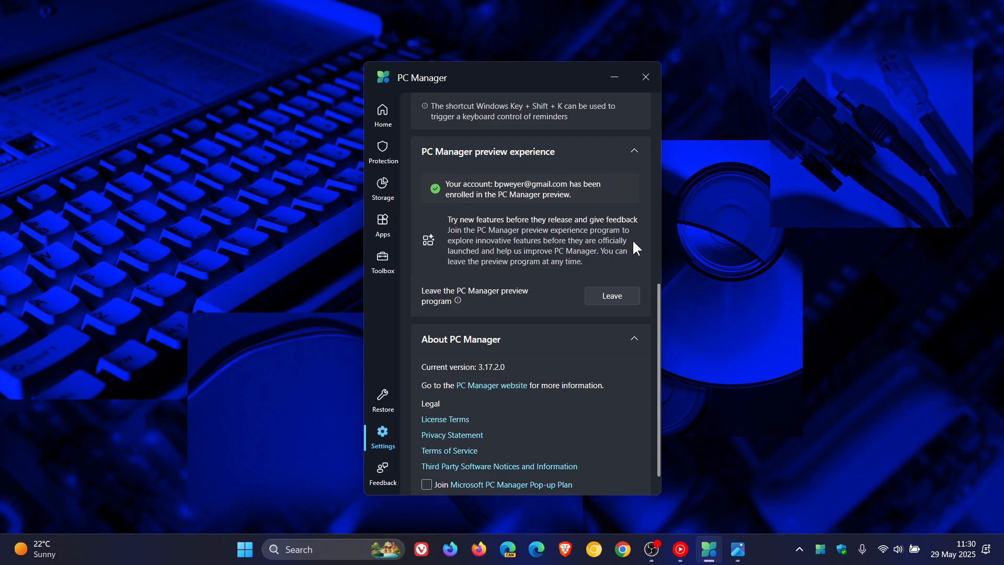
pyautogui.moveTo(579, 260)
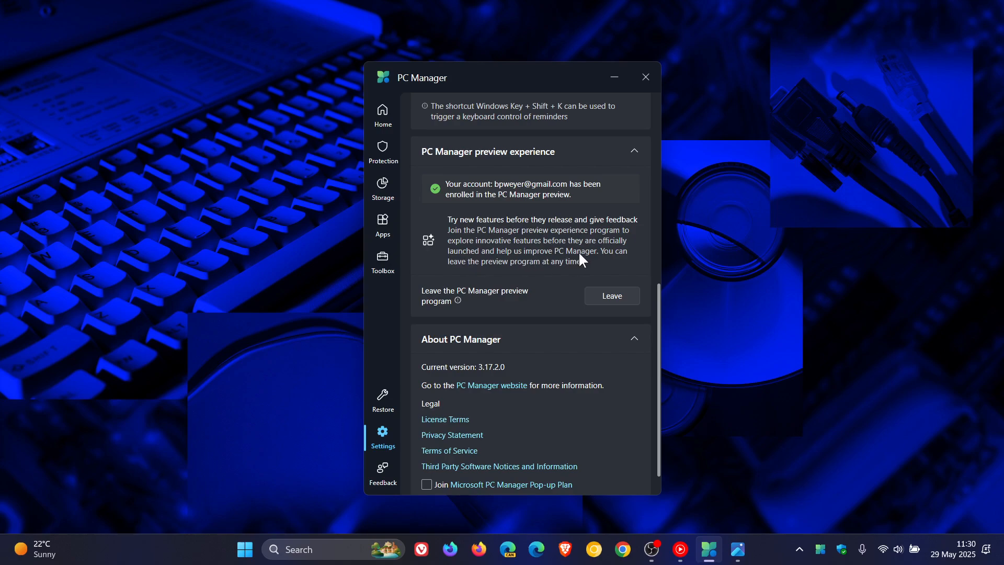
pyautogui.moveTo(527, 280)
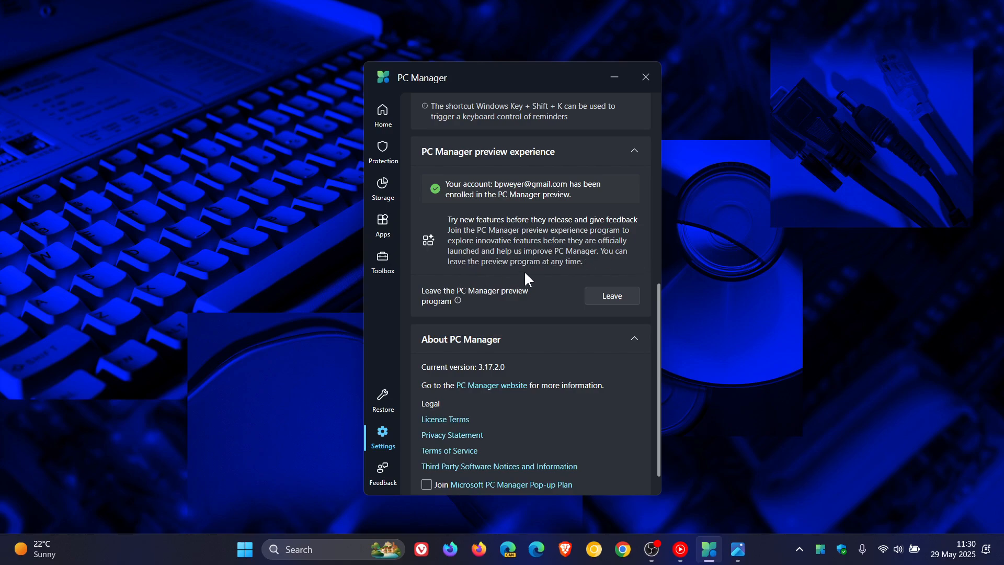
pyautogui.moveTo(576, 275)
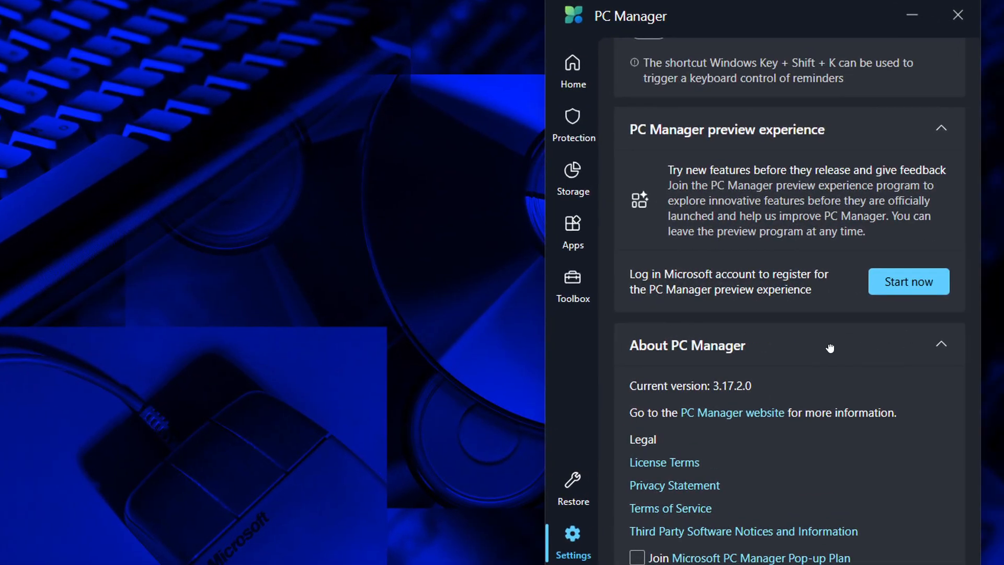
pyautogui.moveTo(913, 283)
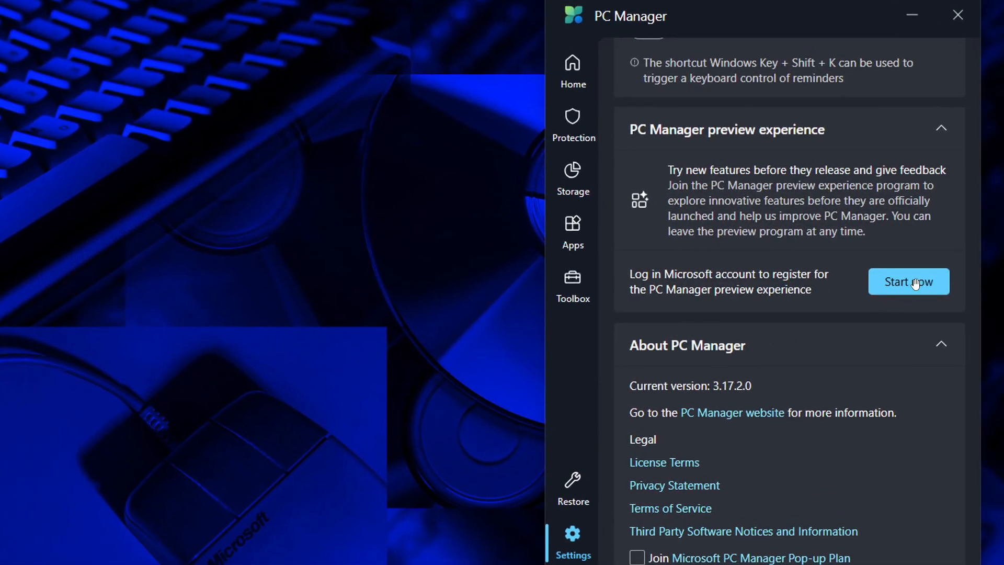
pyautogui.moveTo(851, 284)
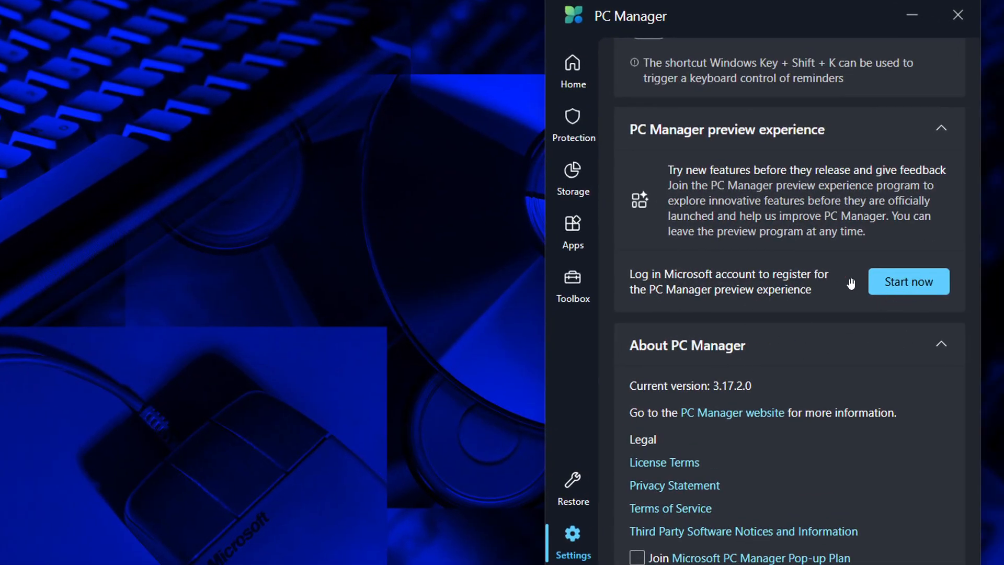
pyautogui.moveTo(773, 312)
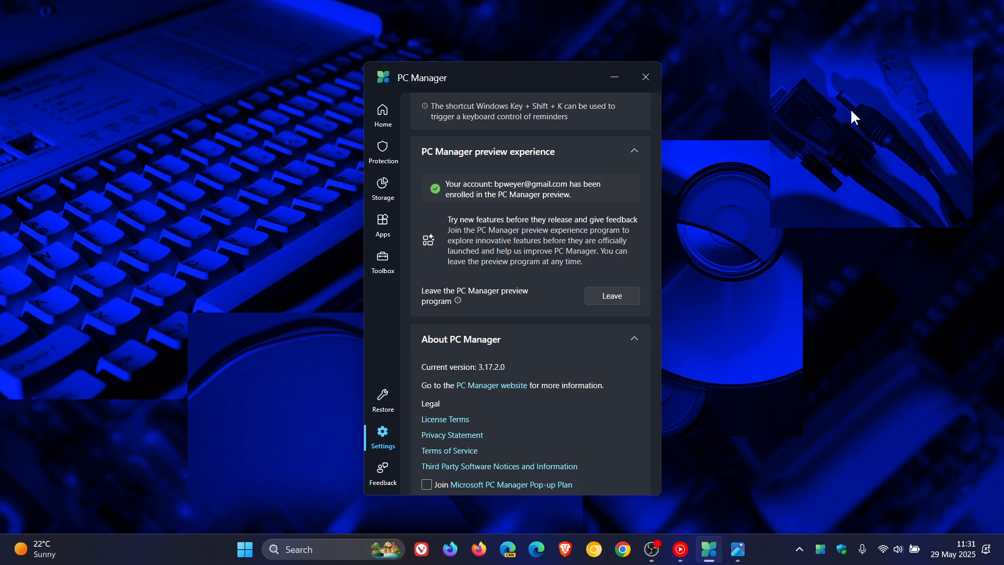
pyautogui.moveTo(579, 311)
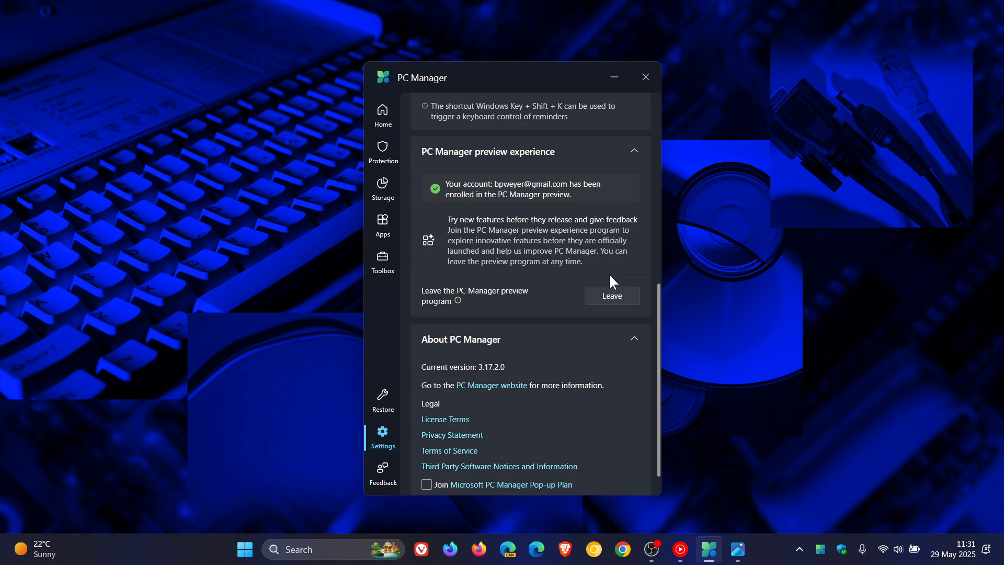
pyautogui.moveTo(541, 235)
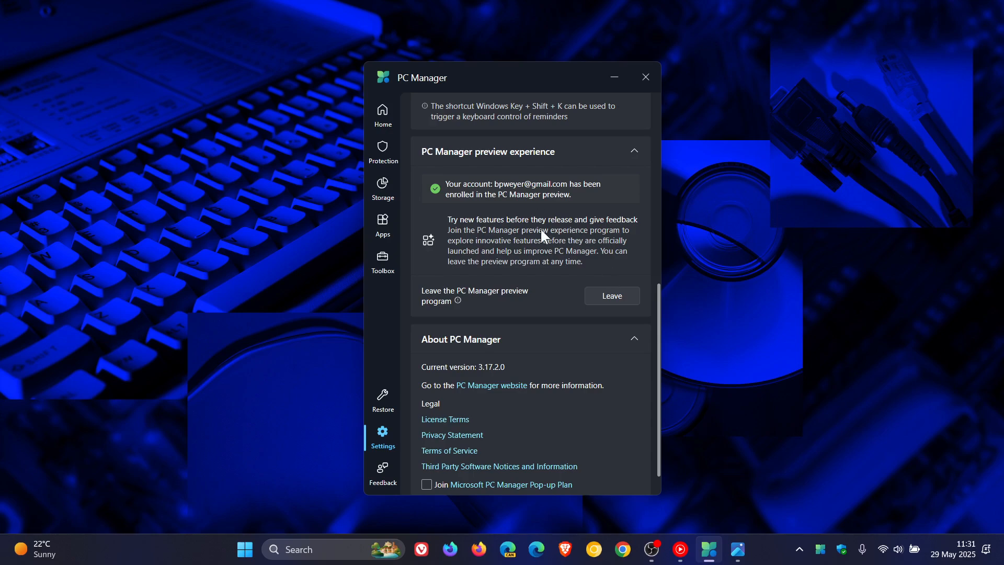
pyautogui.moveTo(503, 210)
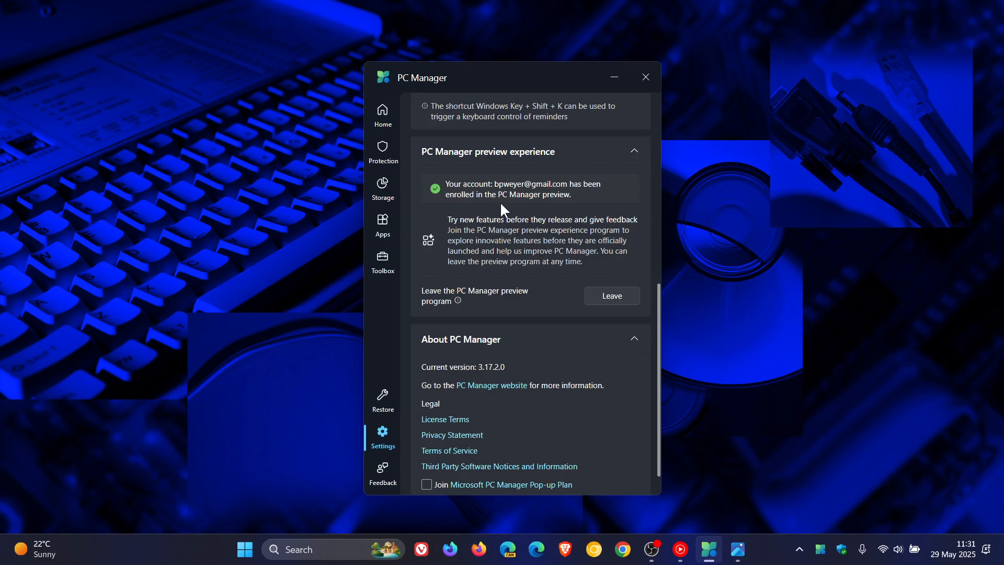
# Browse Home, Storage and Apps, landing on the Toolbox of Windows and web tools.
pyautogui.click(383, 115)
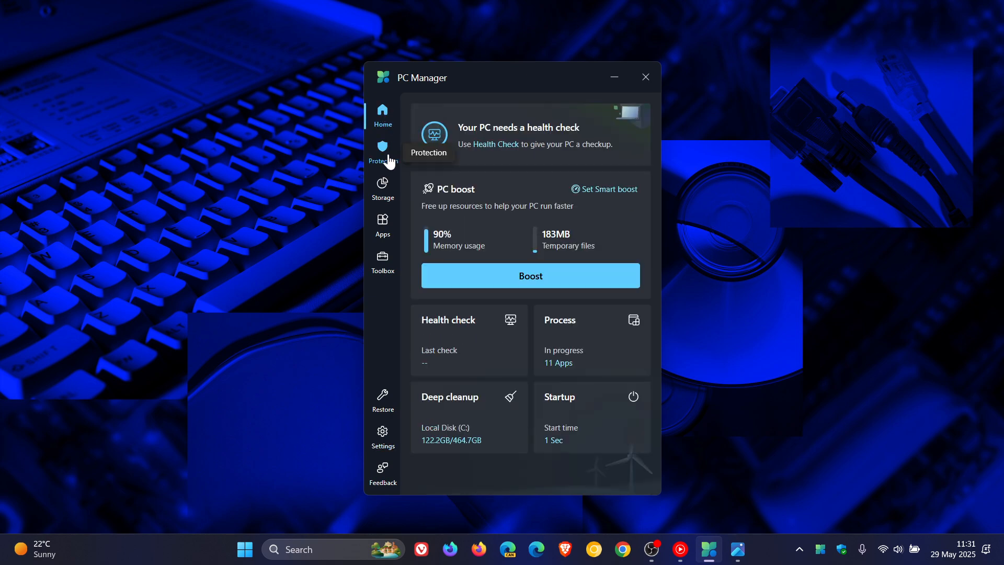
pyautogui.click(383, 190)
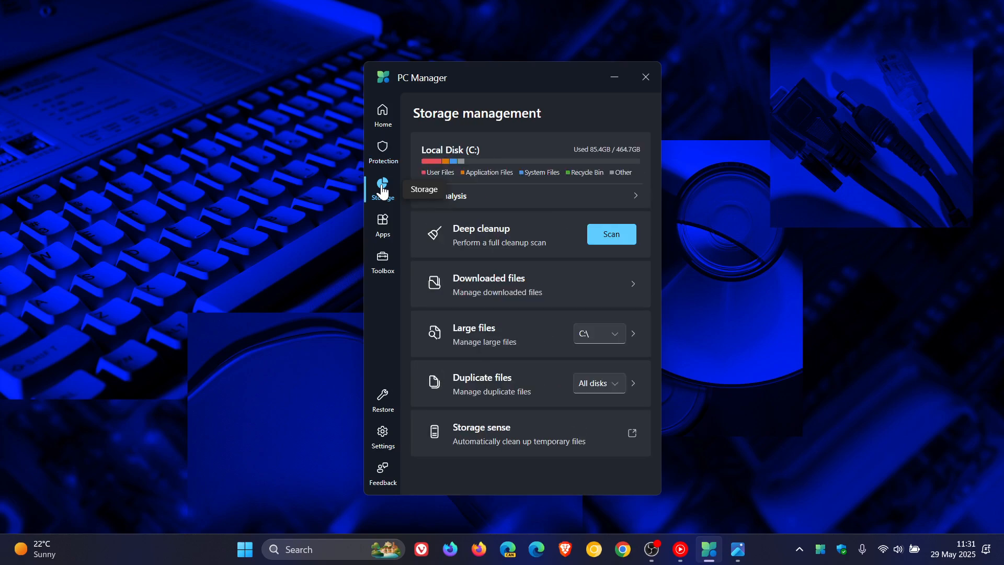
pyautogui.click(382, 224)
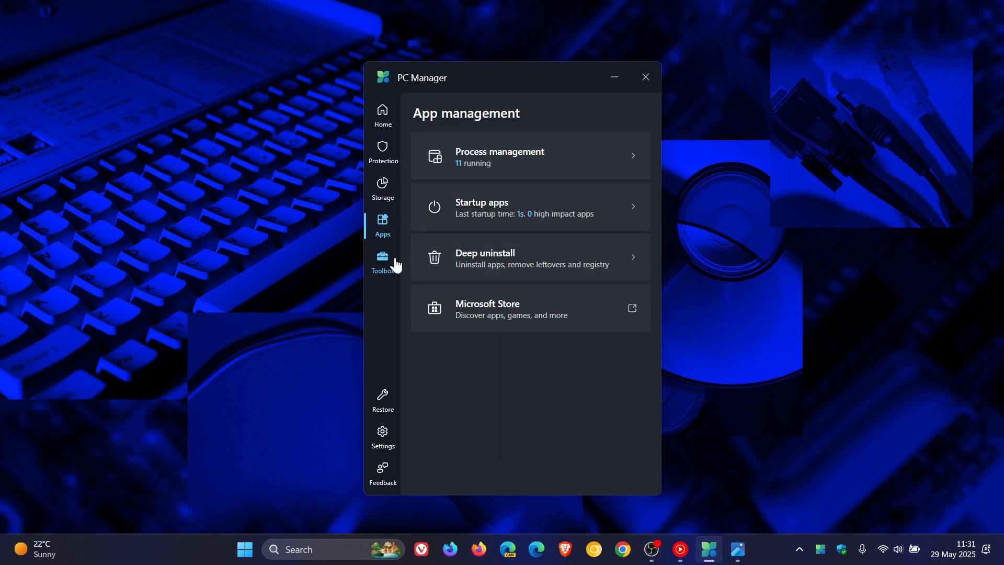
pyautogui.click(383, 261)
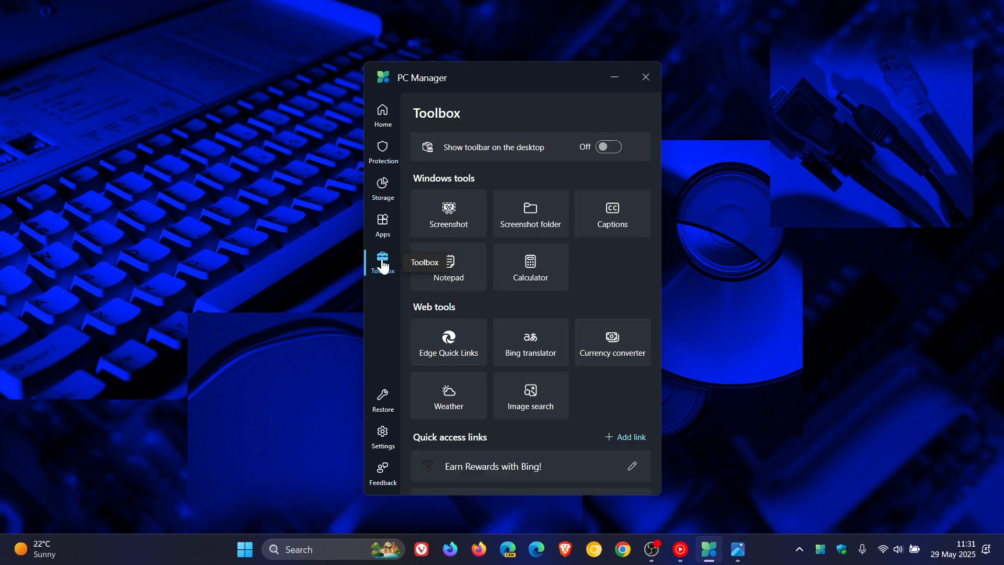
pyautogui.moveTo(383, 436)
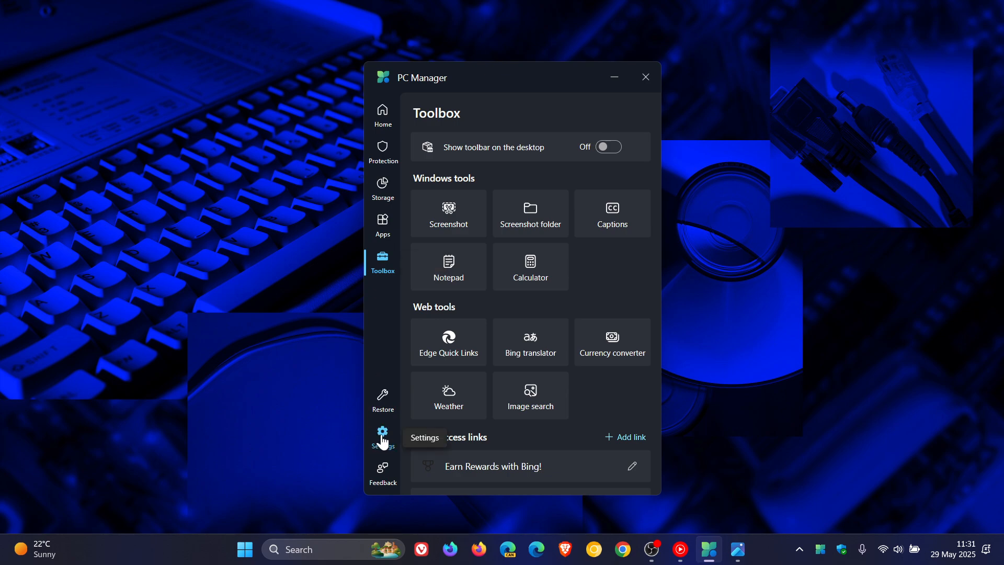
# Return to Settings and review the preview experience and About sections, ending back at prompt settings.
pyautogui.click(383, 437)
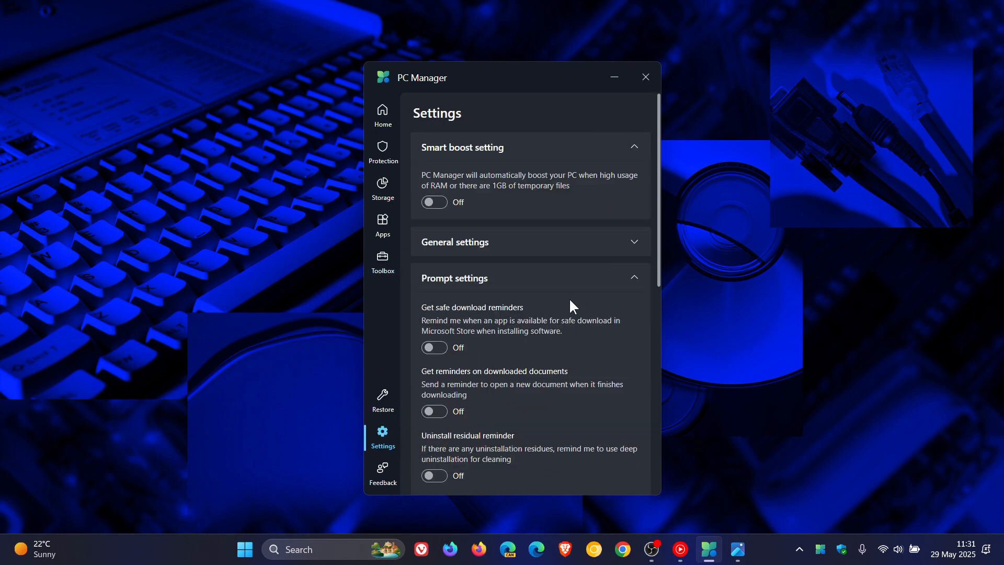
pyautogui.scroll(-3)
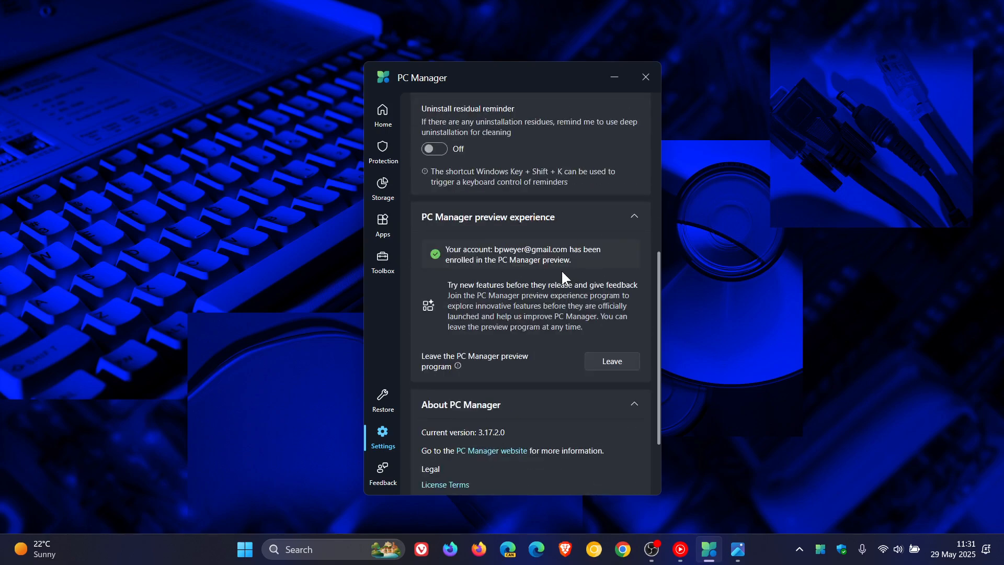
pyautogui.moveTo(516, 317)
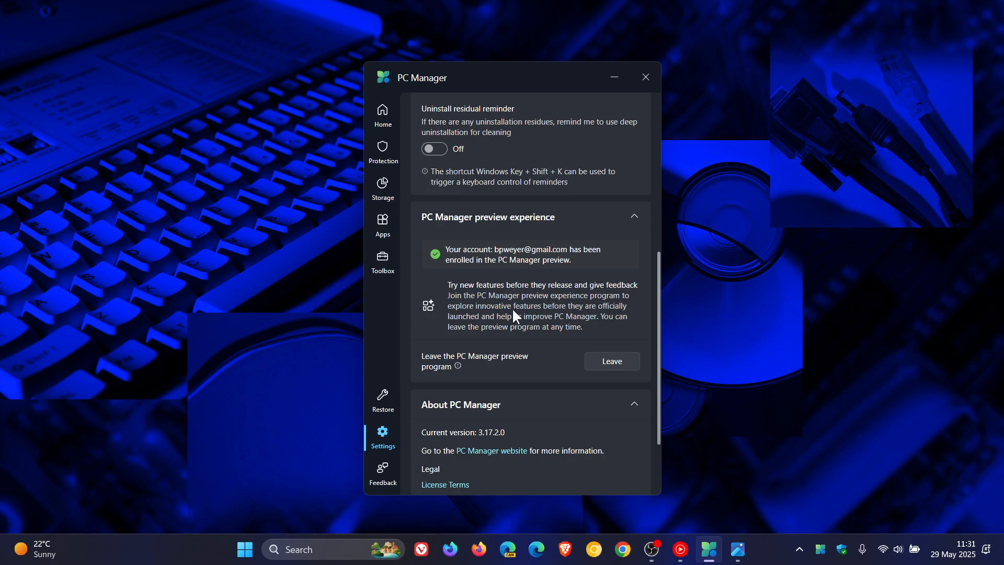
pyautogui.moveTo(582, 278)
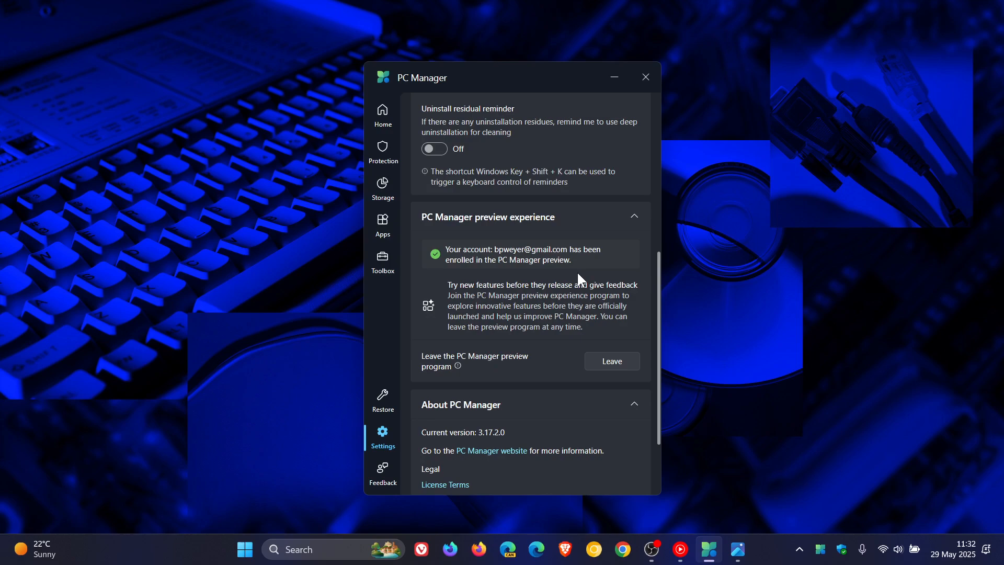
pyautogui.scroll(-3)
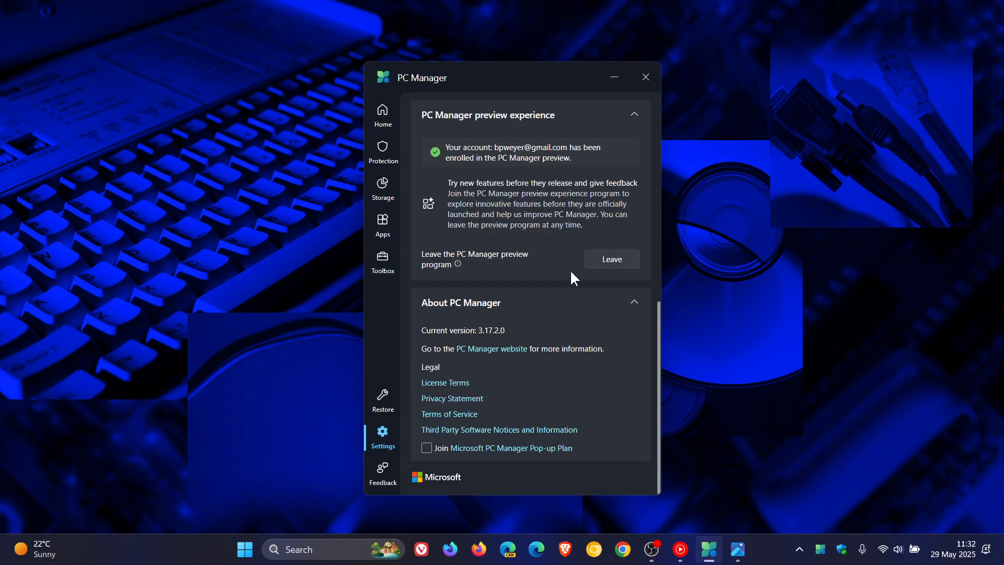
pyautogui.moveTo(527, 353)
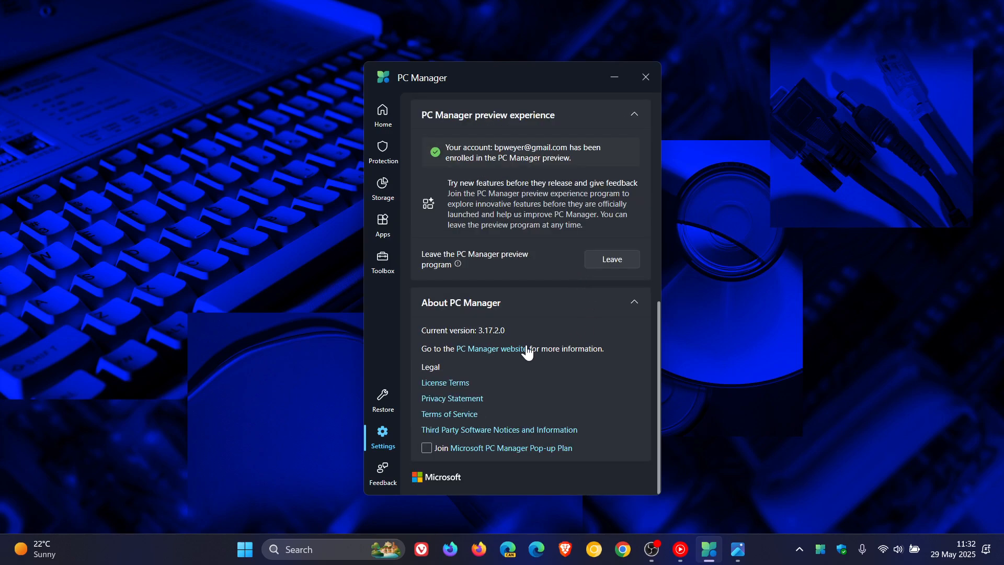
pyautogui.moveTo(482, 350)
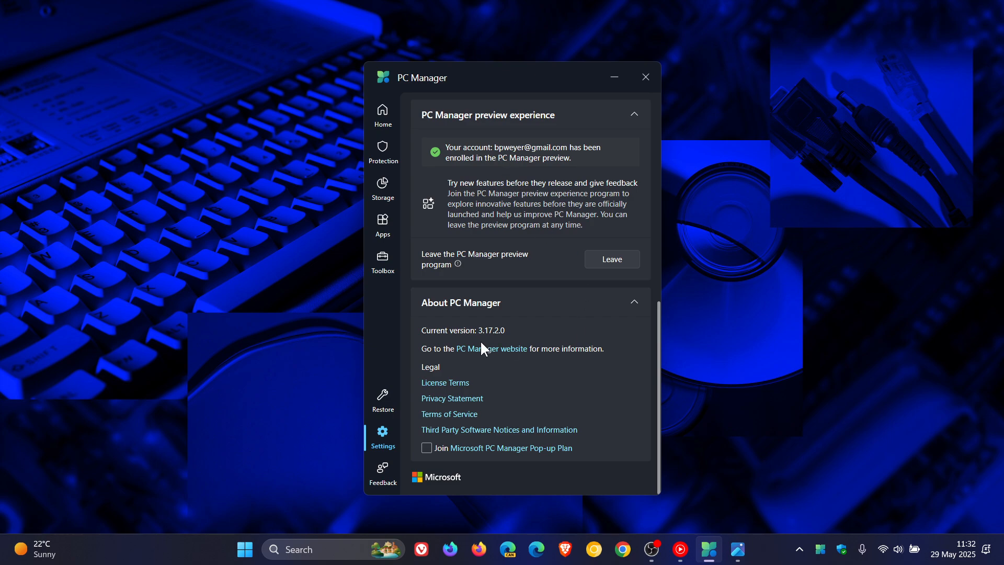
pyautogui.moveTo(501, 346)
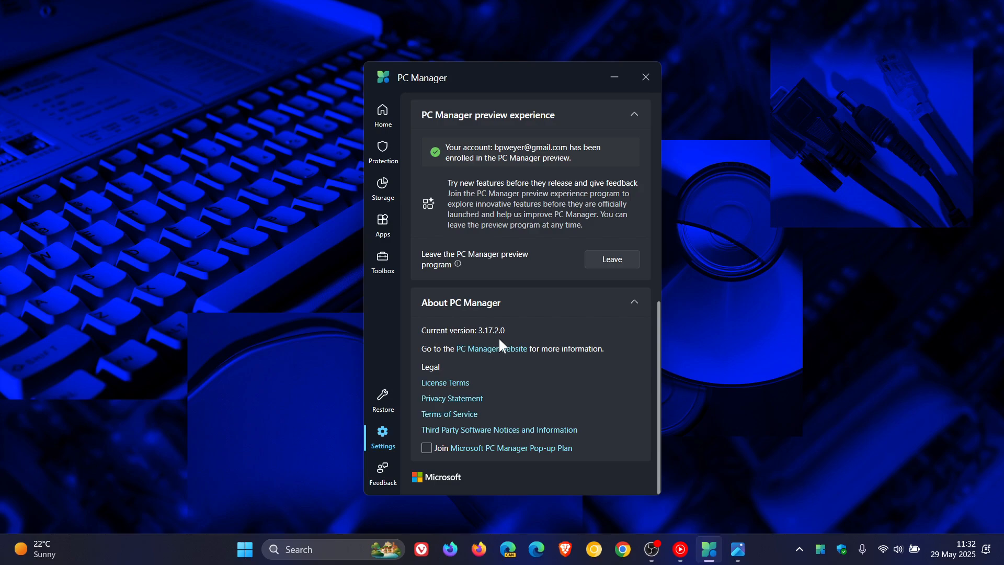
pyautogui.scroll(3)
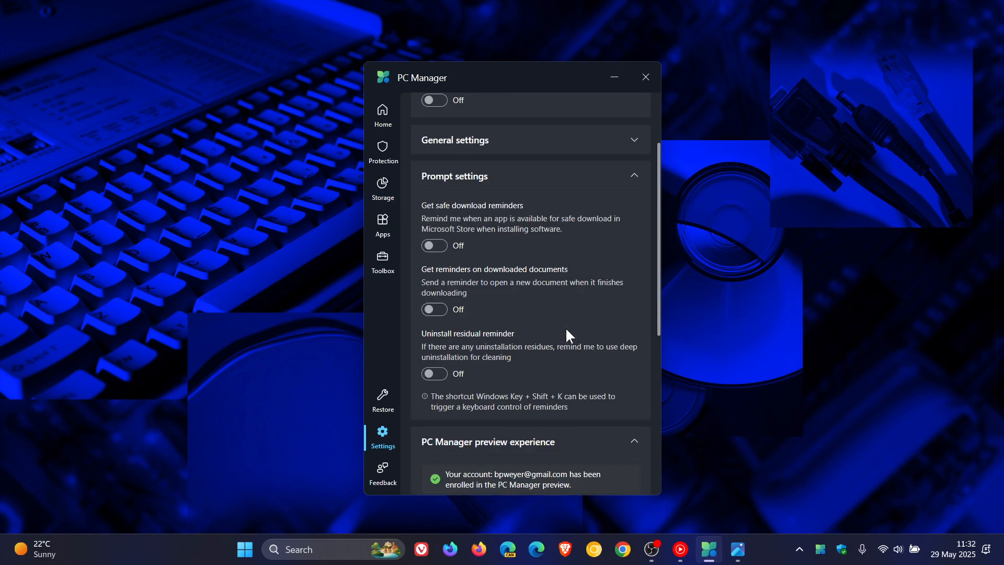
# Return to the Home dashboard with health check and PC boost summaries.
pyautogui.click(383, 115)
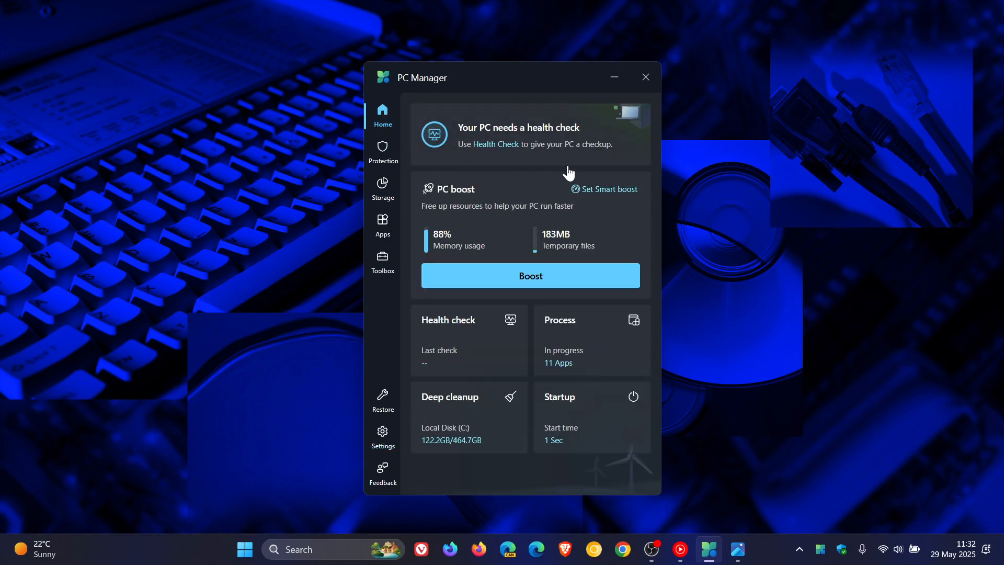
pyautogui.moveTo(575, 117)
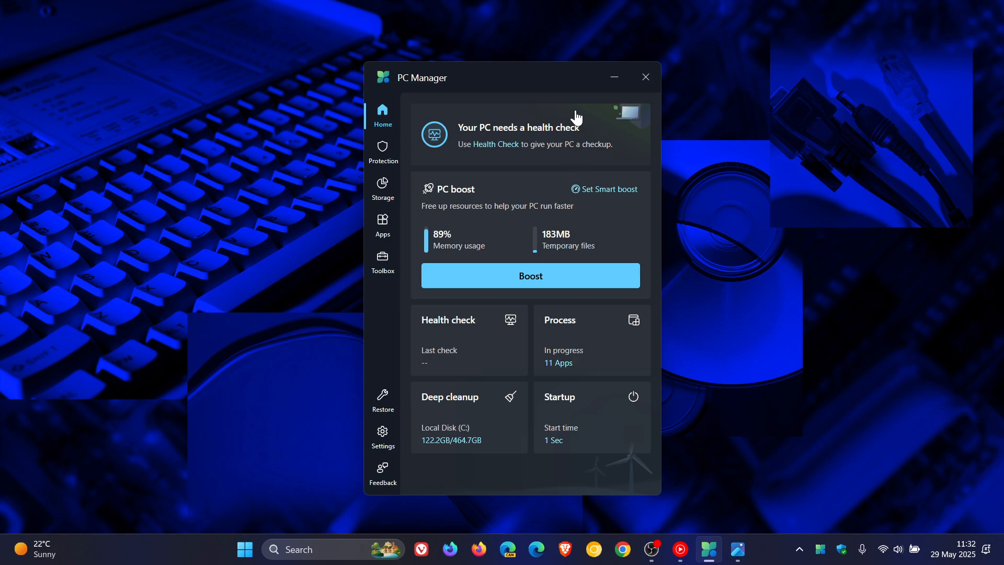
pyautogui.moveTo(613, 78)
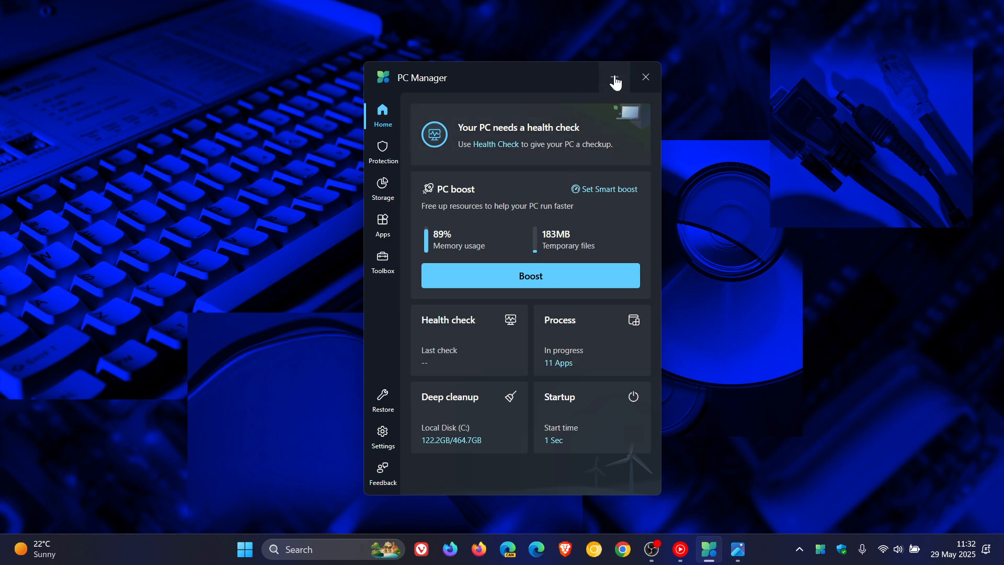